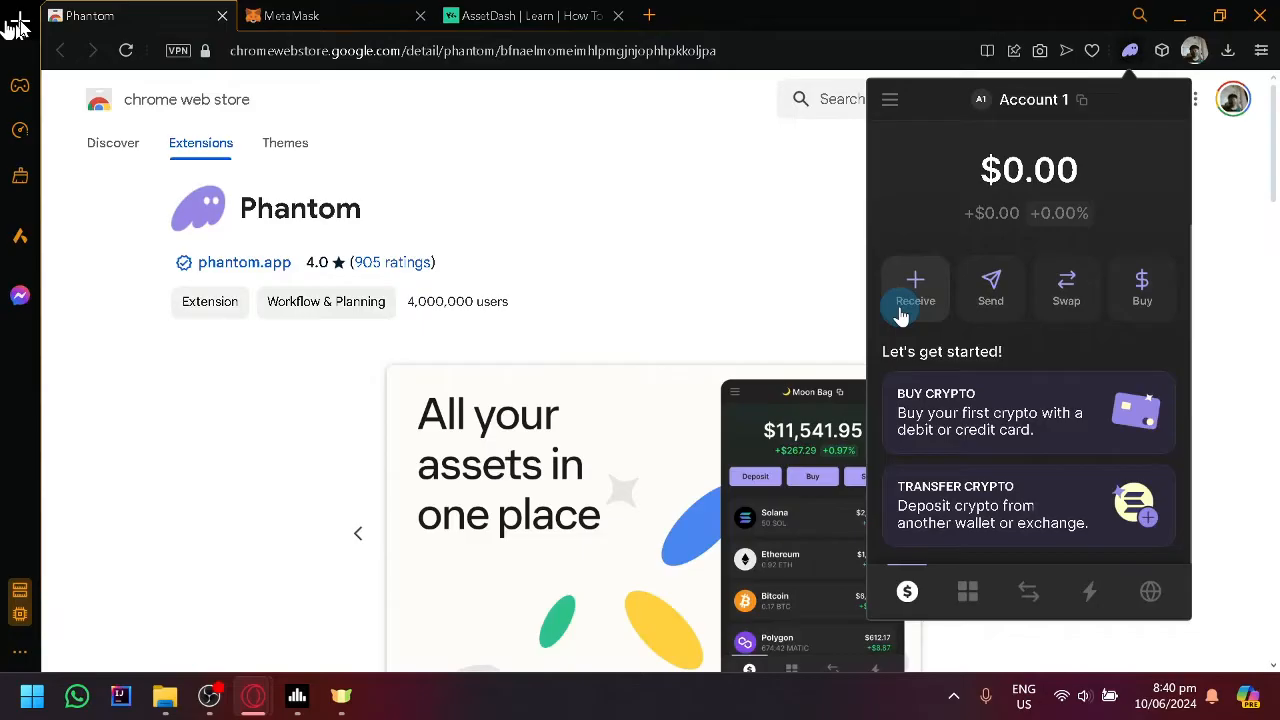
mouse_move(923, 268)
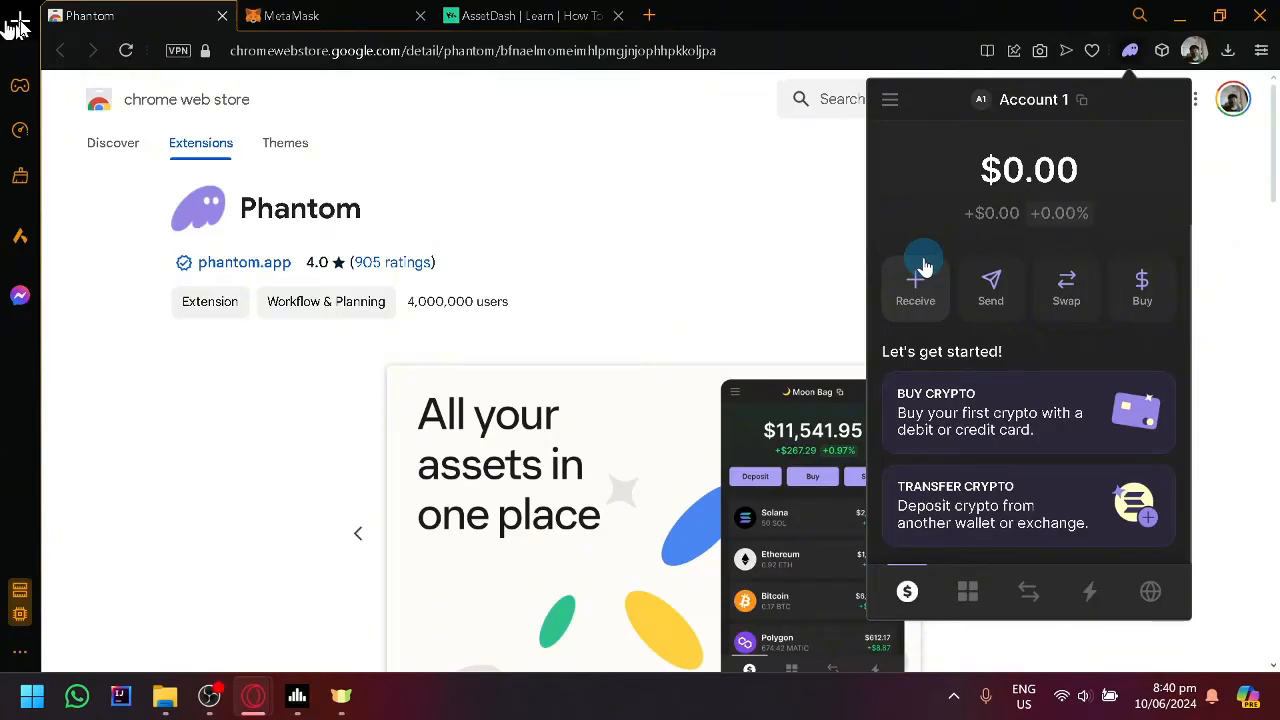
mouse_move(1075, 190)
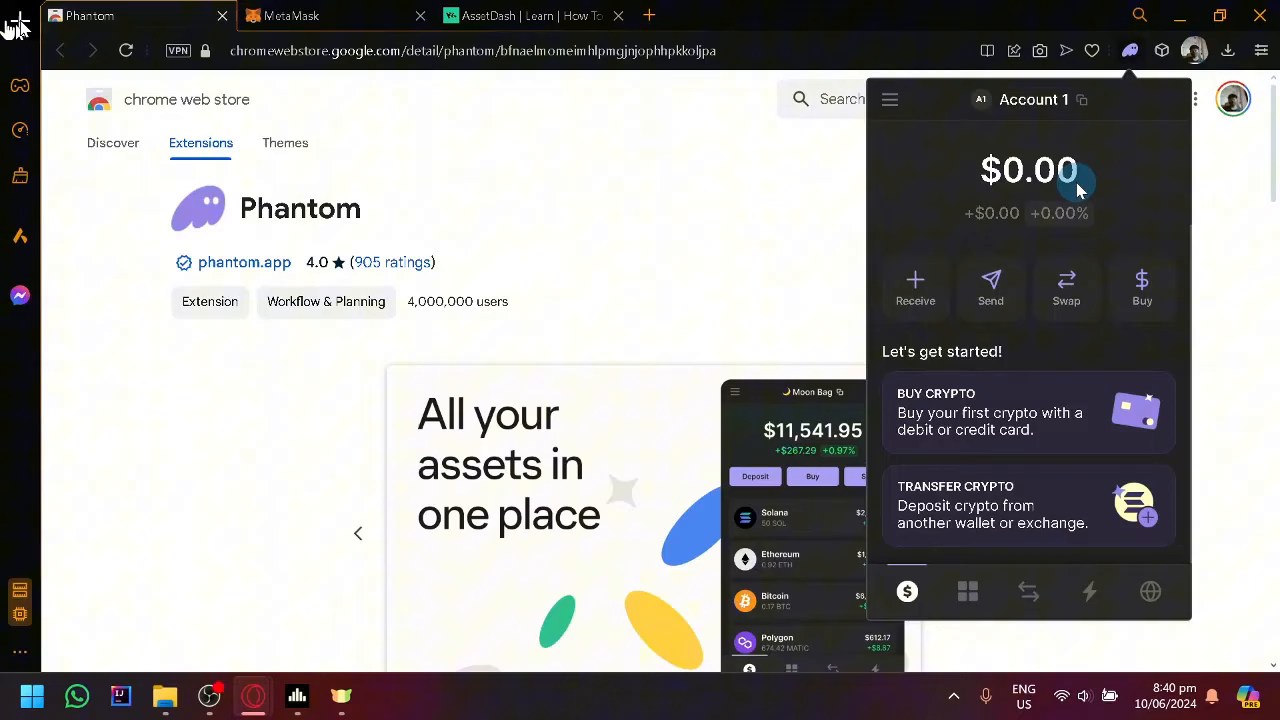
- Open the Phantom accounts sidebar and choose Add / Connect Wallet
click(889, 99)
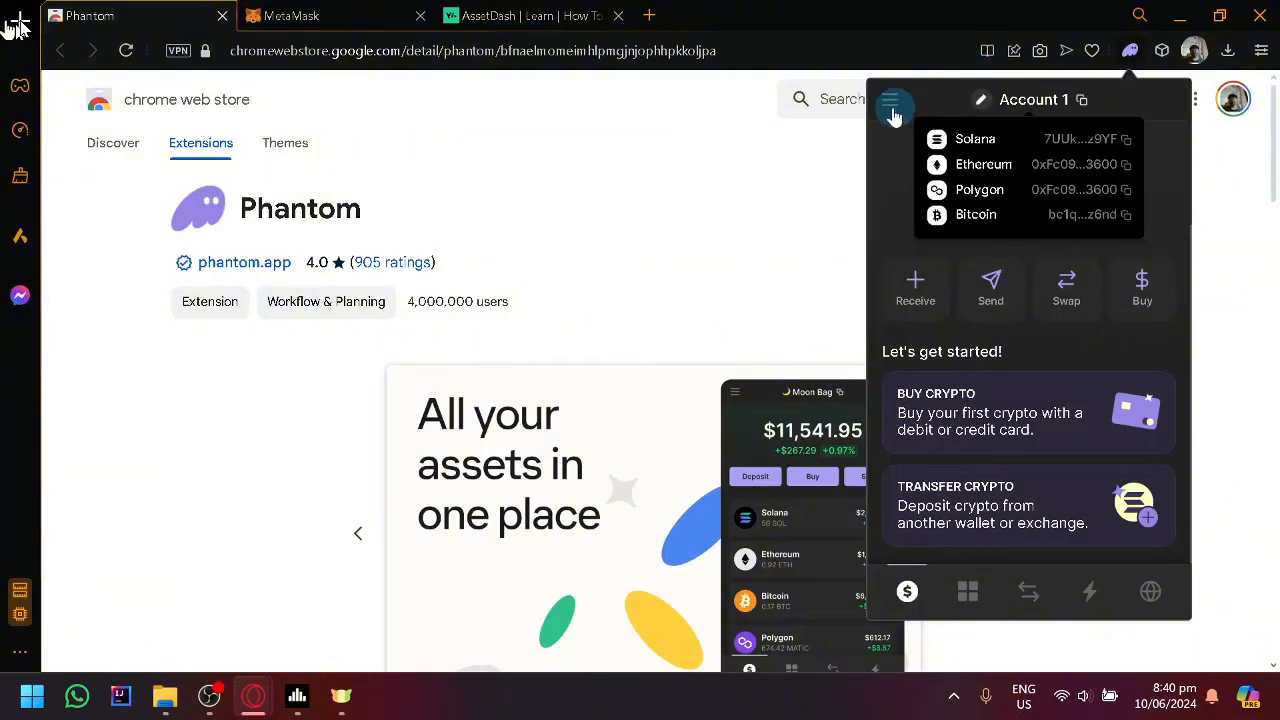
click(893, 110)
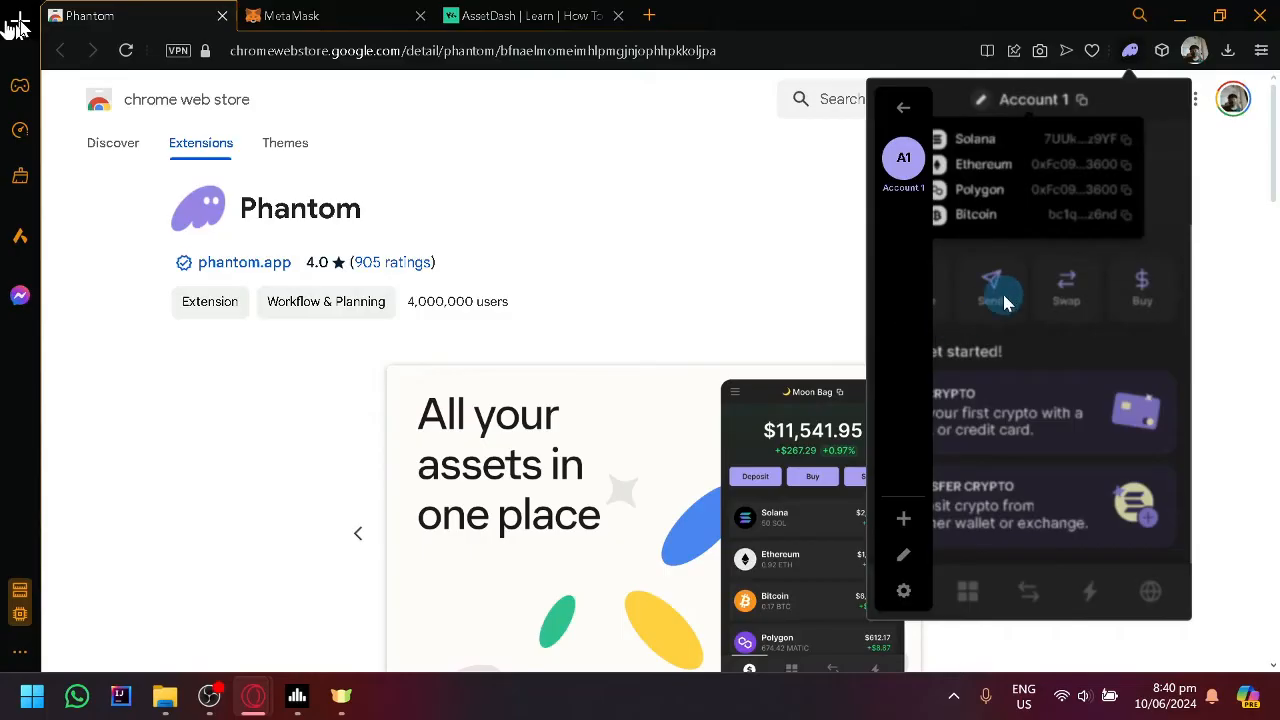
mouse_move(903, 158)
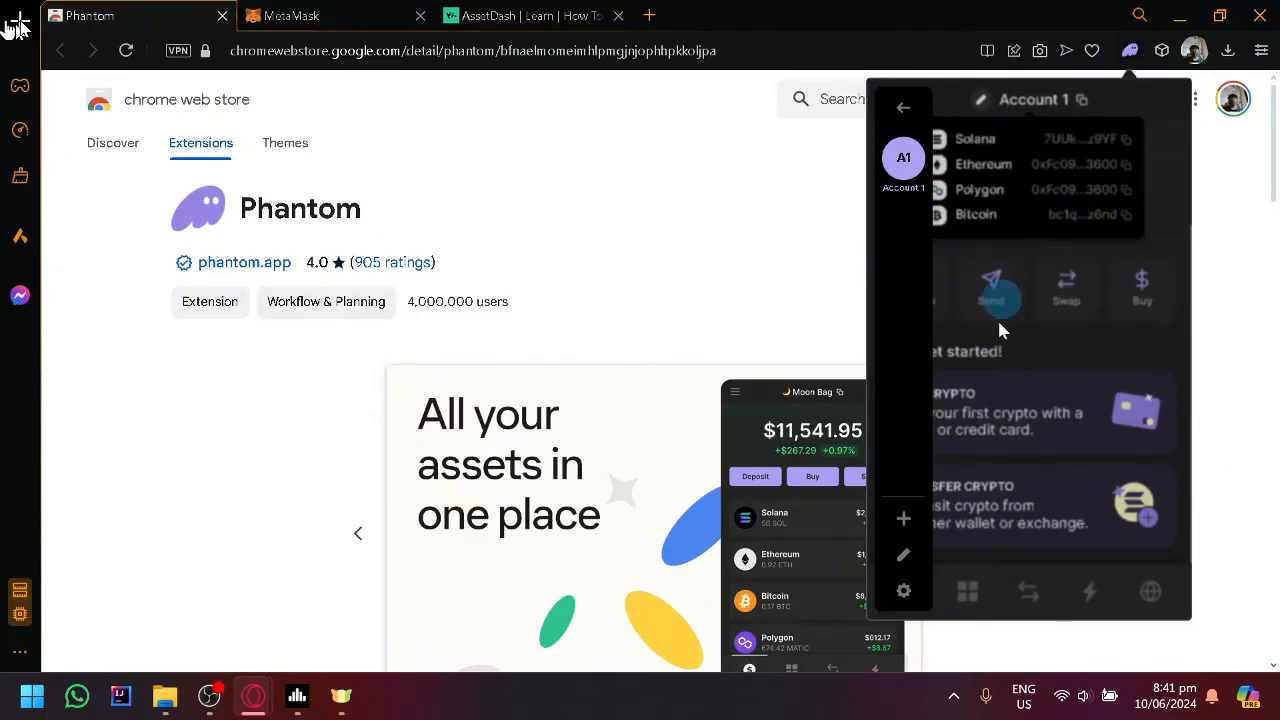
click(904, 107)
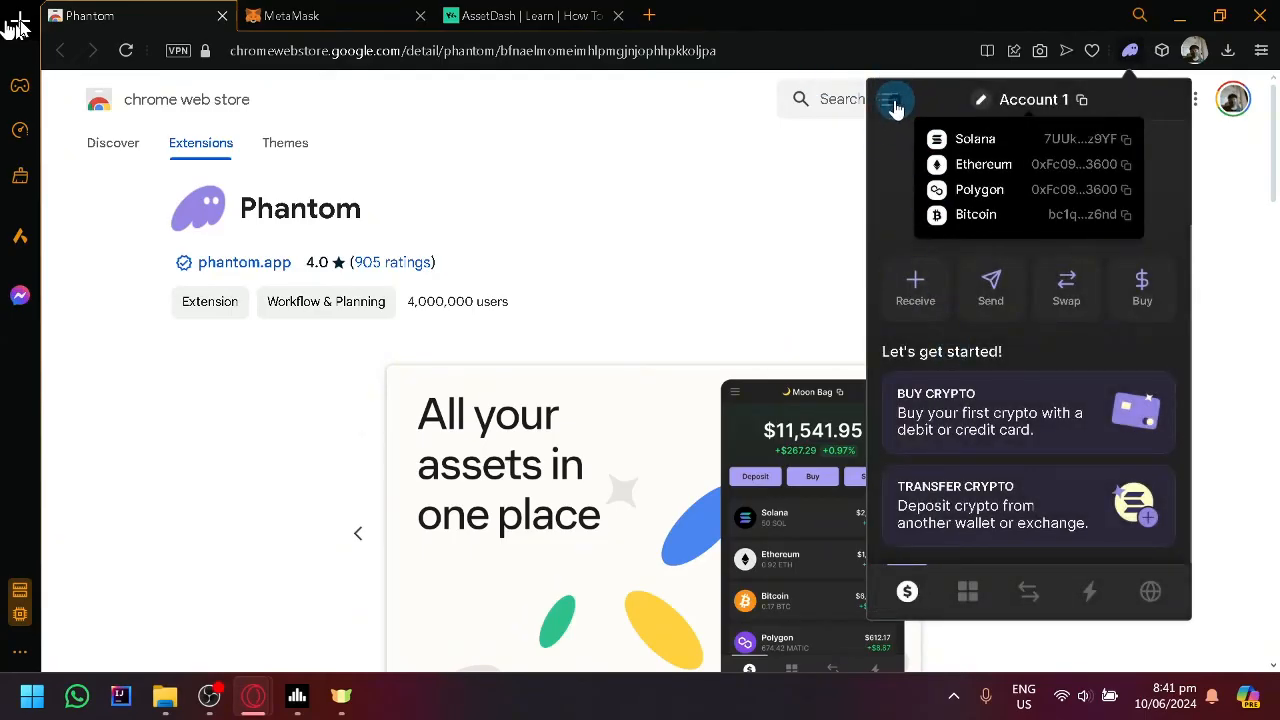
click(893, 99)
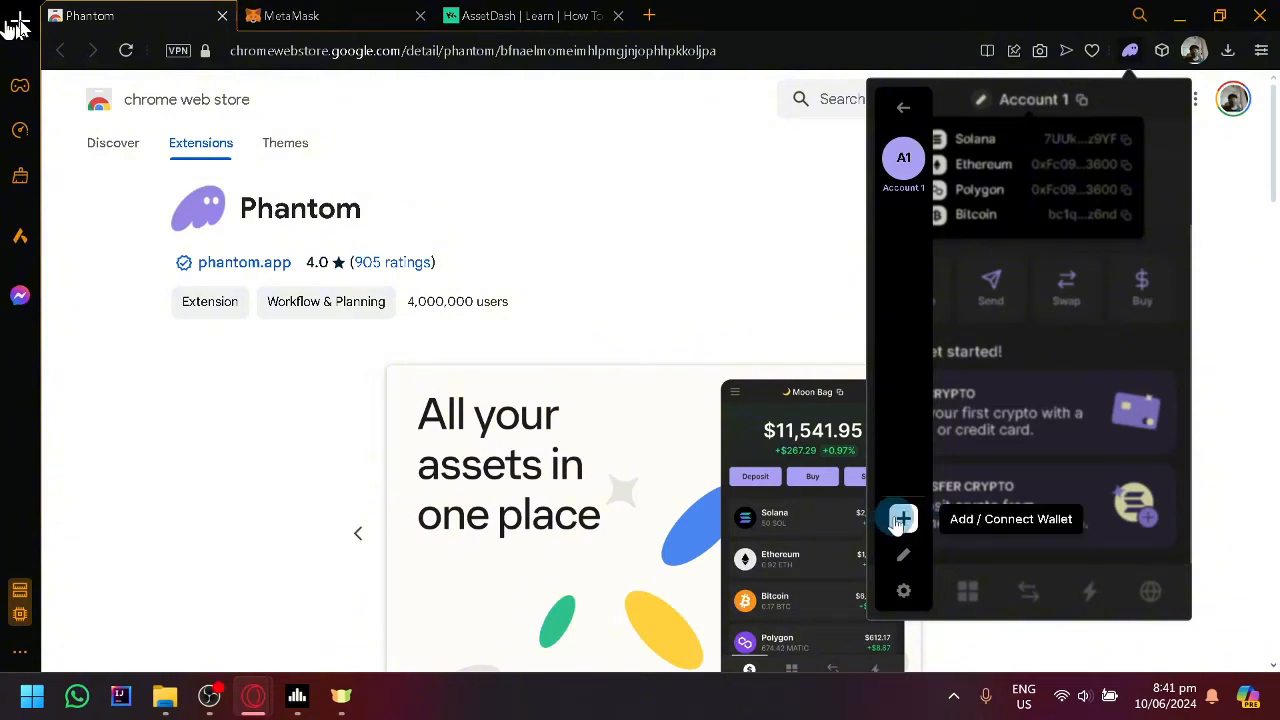
click(903, 518)
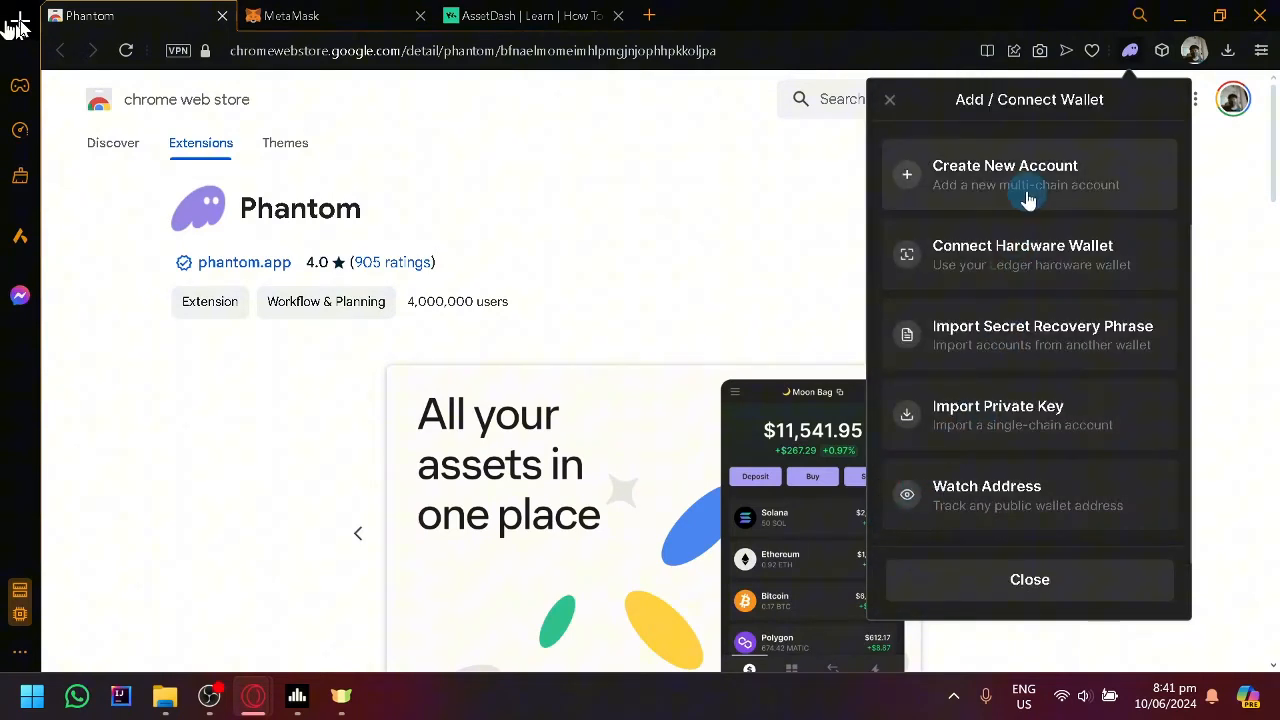
mouse_move(1087, 350)
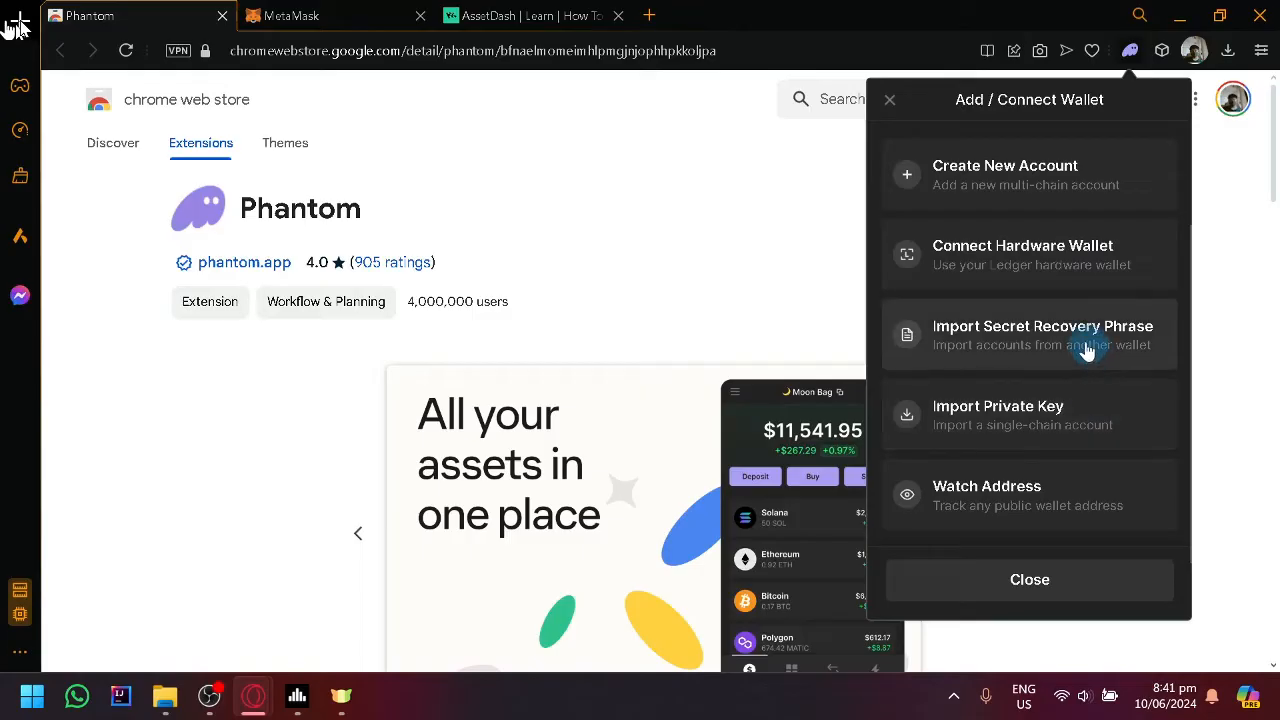
mouse_move(1055, 347)
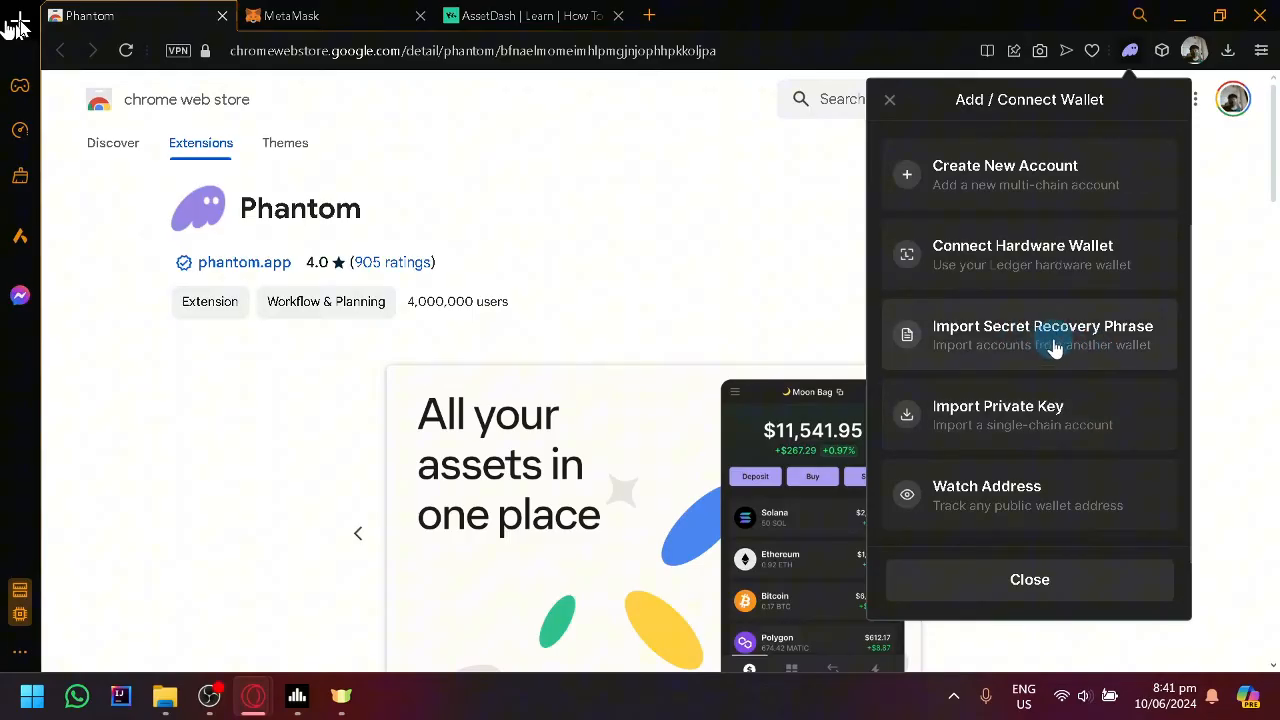
mouse_move(1095, 348)
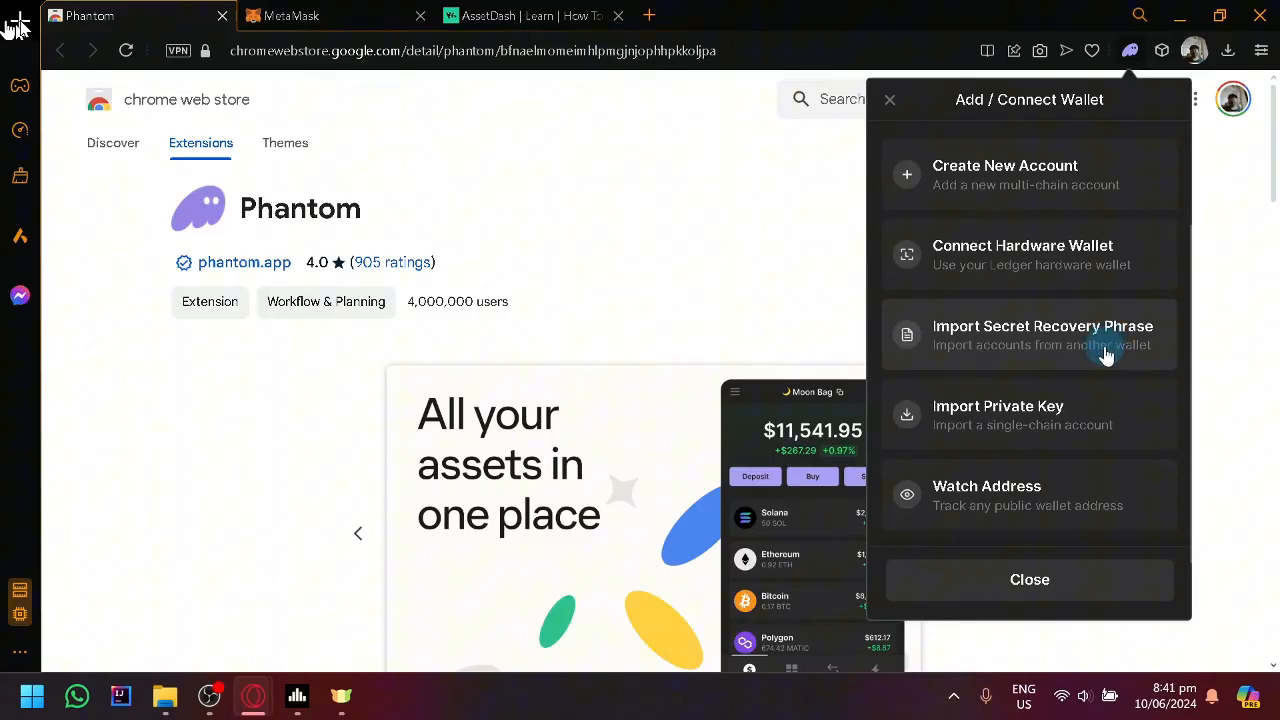
- Choose Import Secret Recovery Phrase, glance at the MetaMask tab, then return to the Phantom tab
click(1042, 335)
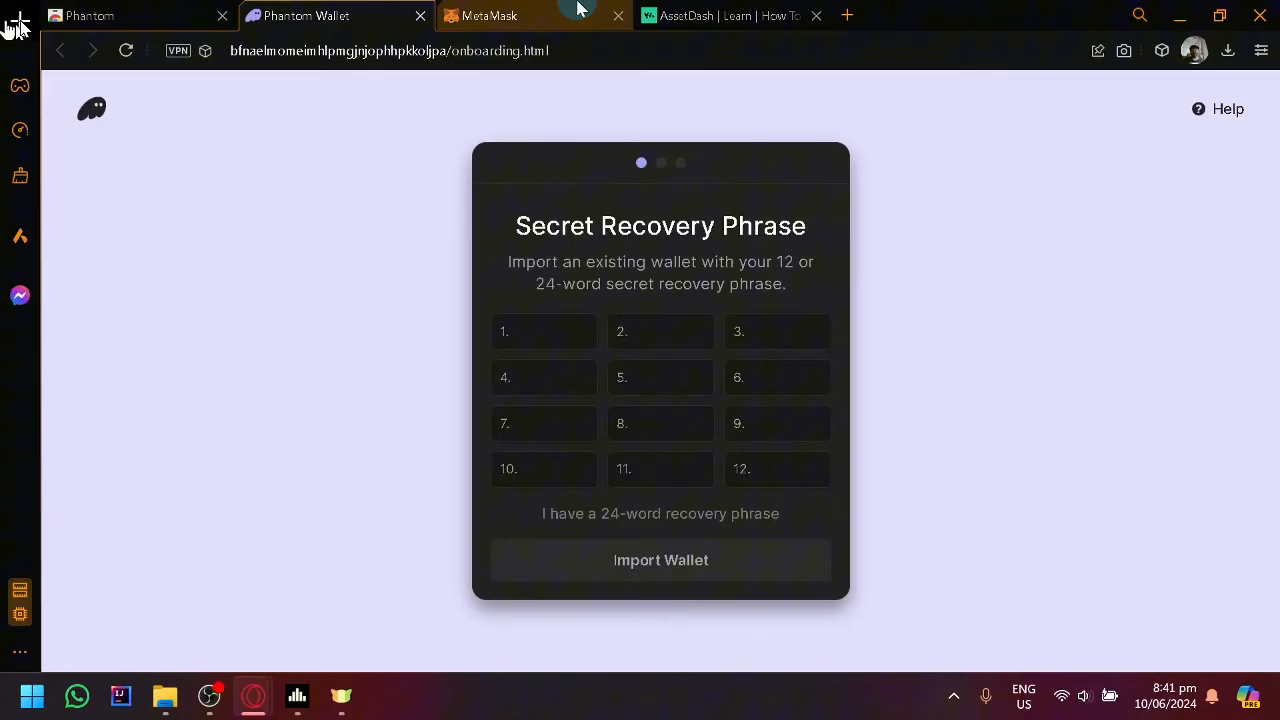
click(490, 15)
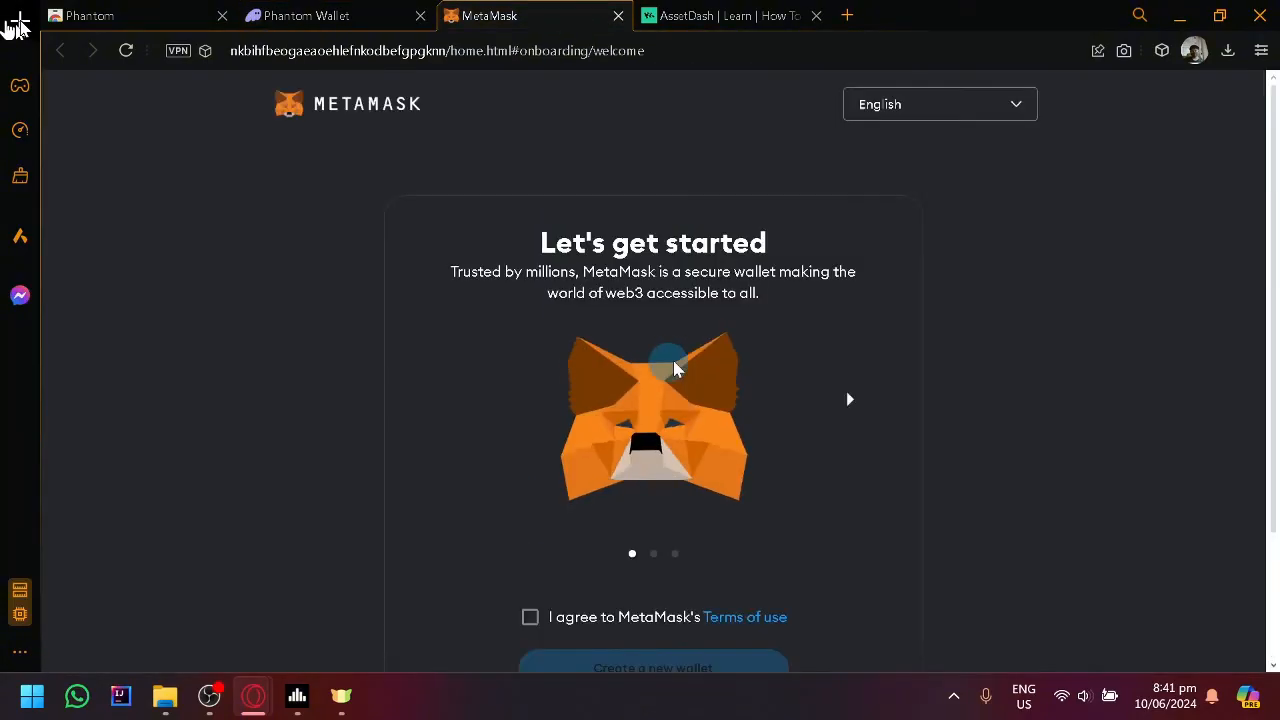
click(85, 15)
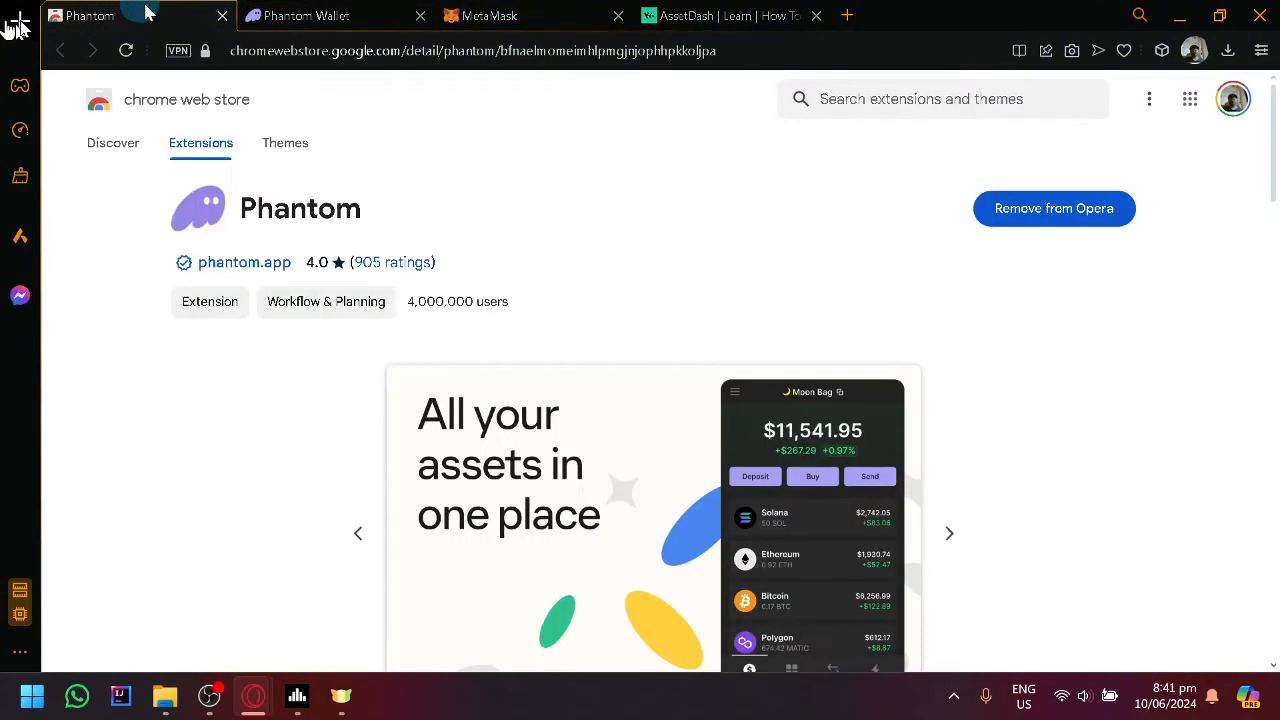
- Reopen the Phantom extension from the toolbar to view Account 1 with its $0.00 balance
click(1162, 51)
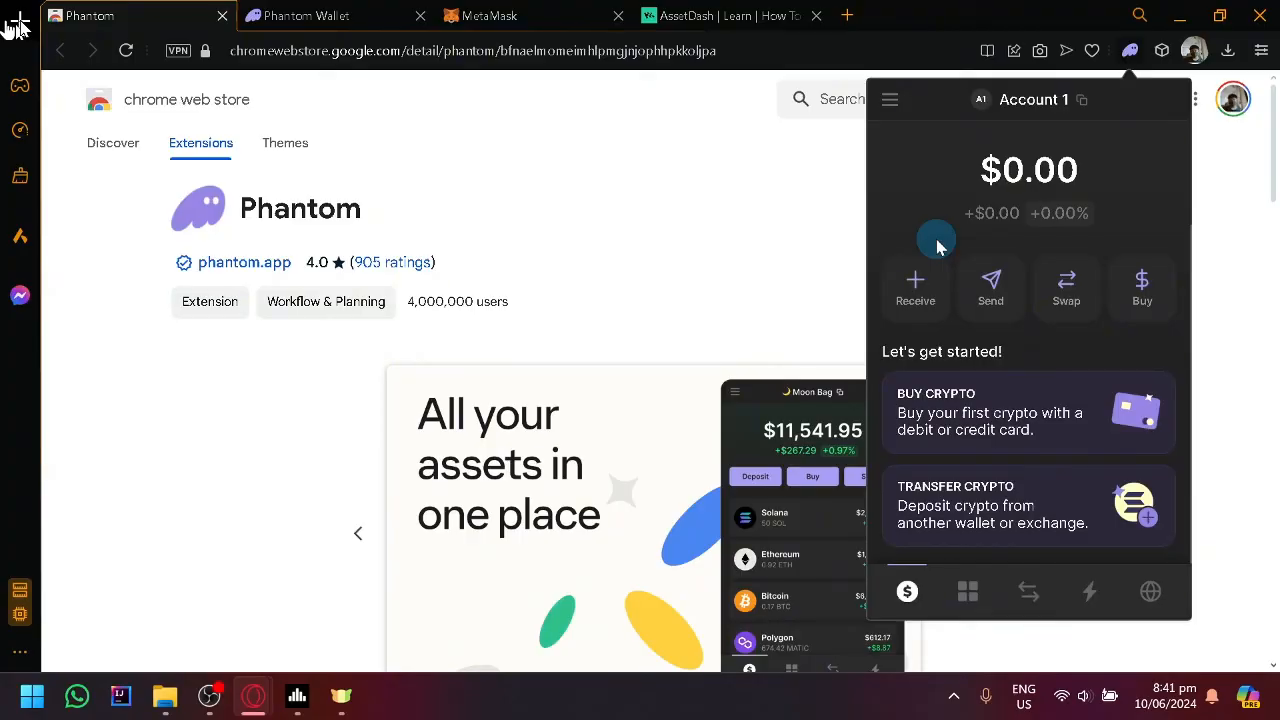
mouse_move(220, 590)
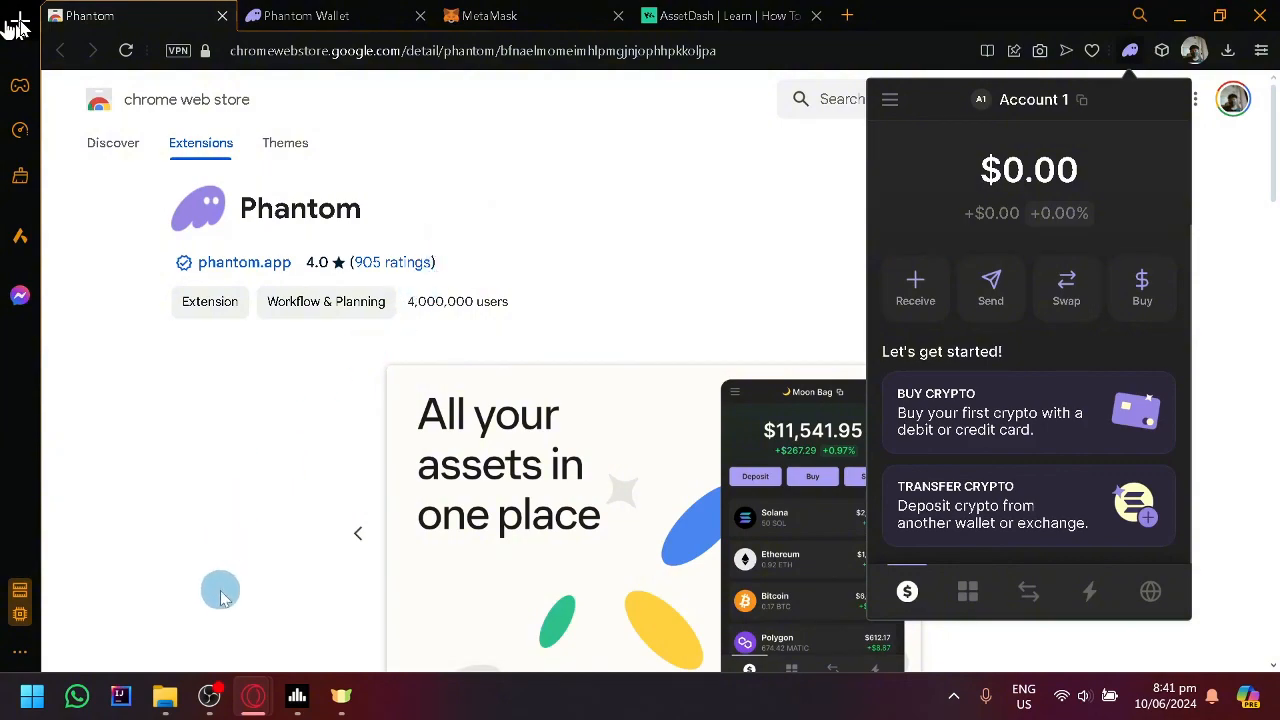